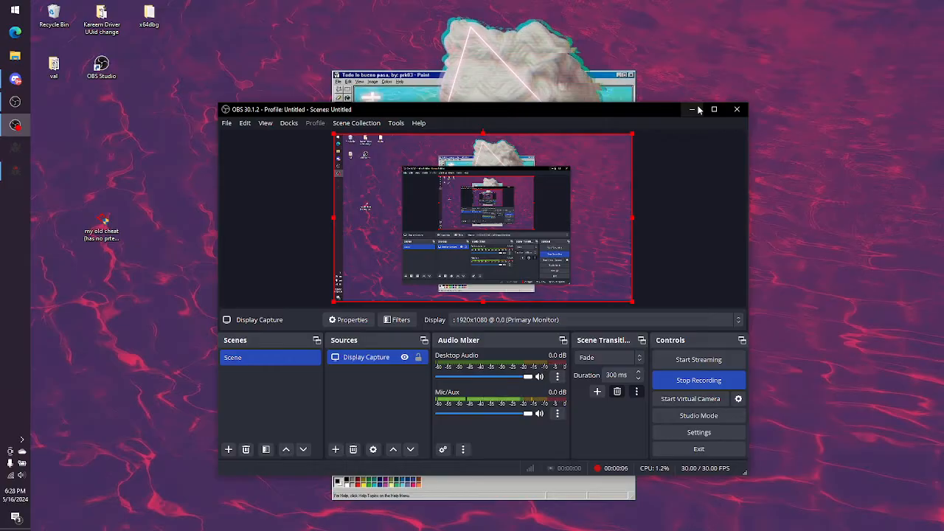
pyautogui.moveTo(691, 109)
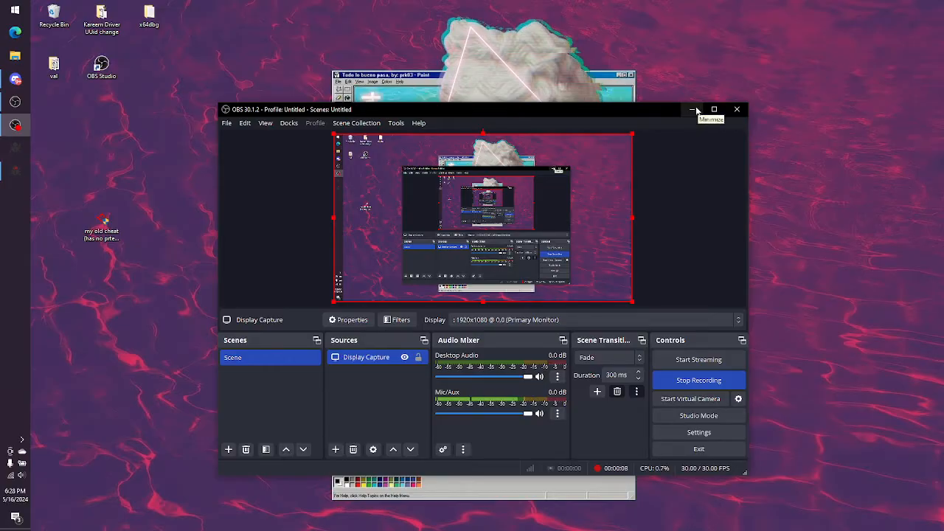
# Minimize OBS Studio so x64dbg's elevation prompt is visible.
pyautogui.click(691, 109)
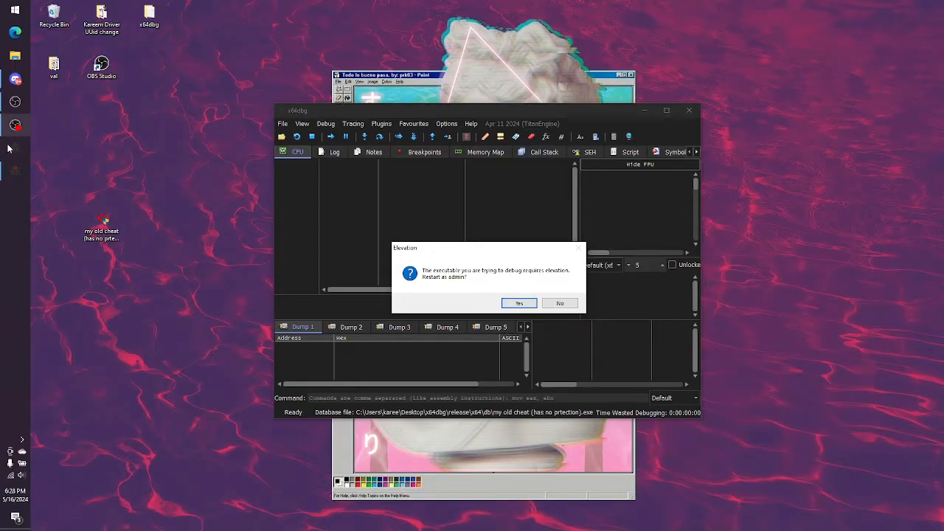
# Restart x64dbg elevated and maximize it with the cheat loader halted.
pyautogui.click(559, 302)
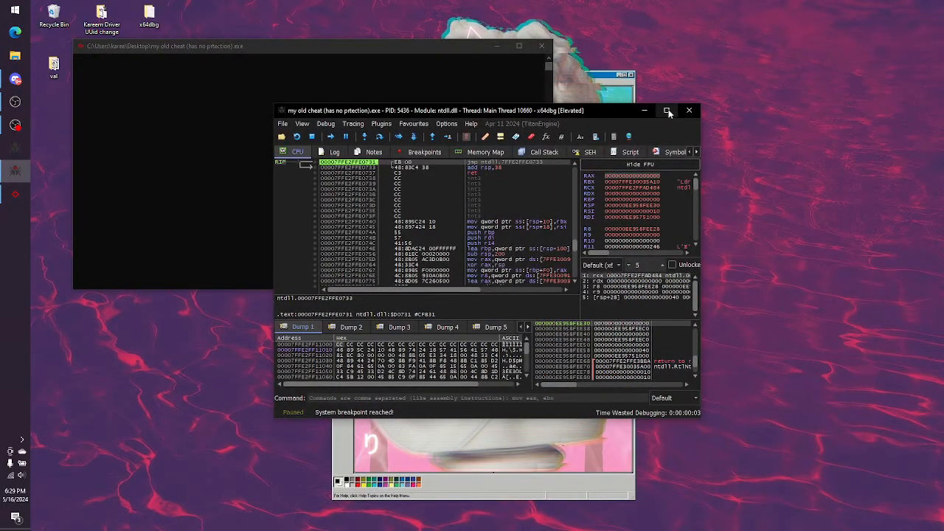
pyautogui.click(666, 110)
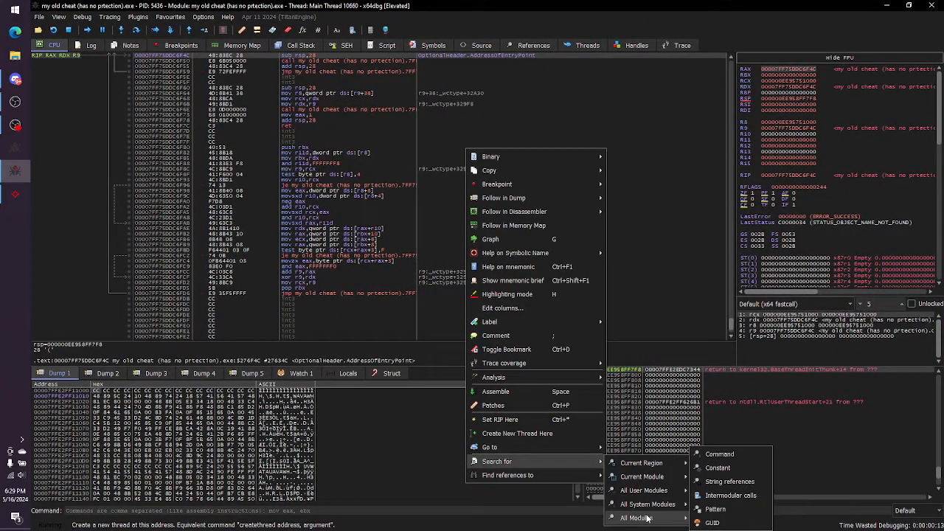
# Search all-module string references, filter them, and go to the "Authenticated successfully" code.
pyautogui.click(642, 516)
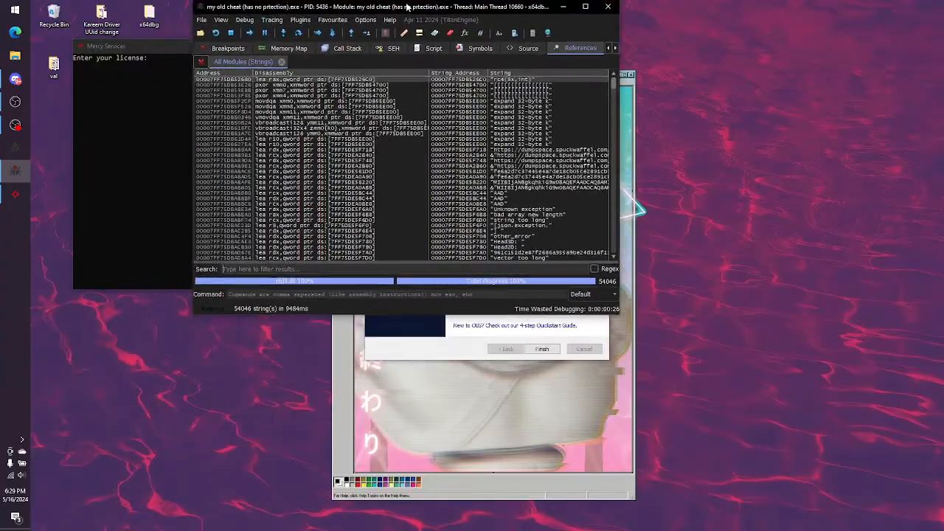
pyautogui.click(574, 5)
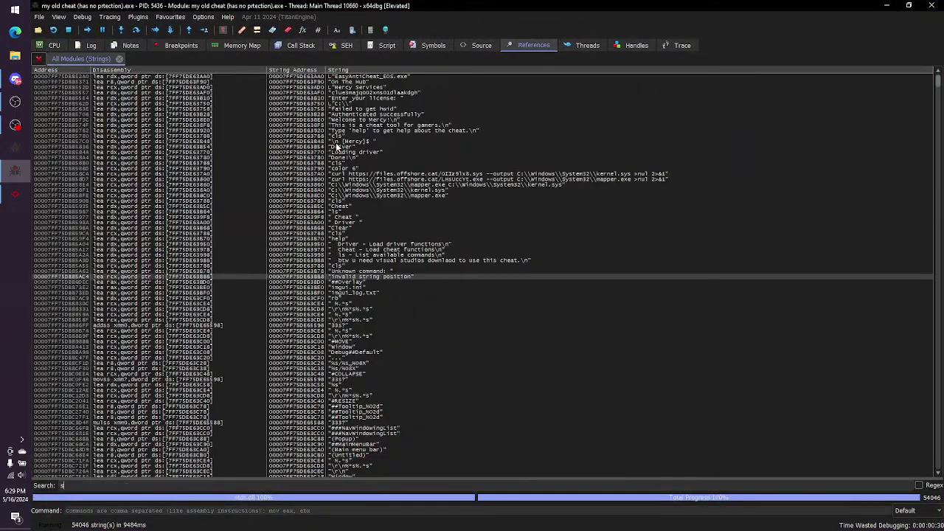
pyautogui.write('su')
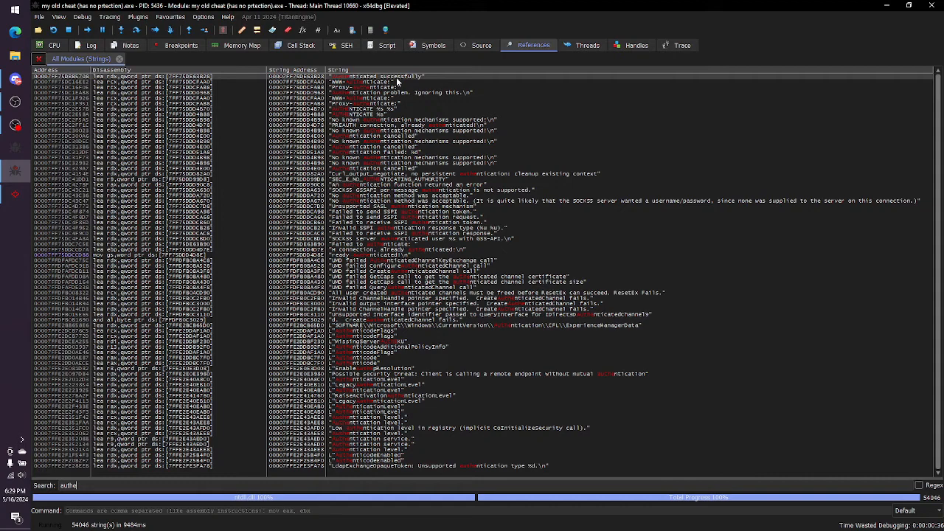
pyautogui.click(53, 44)
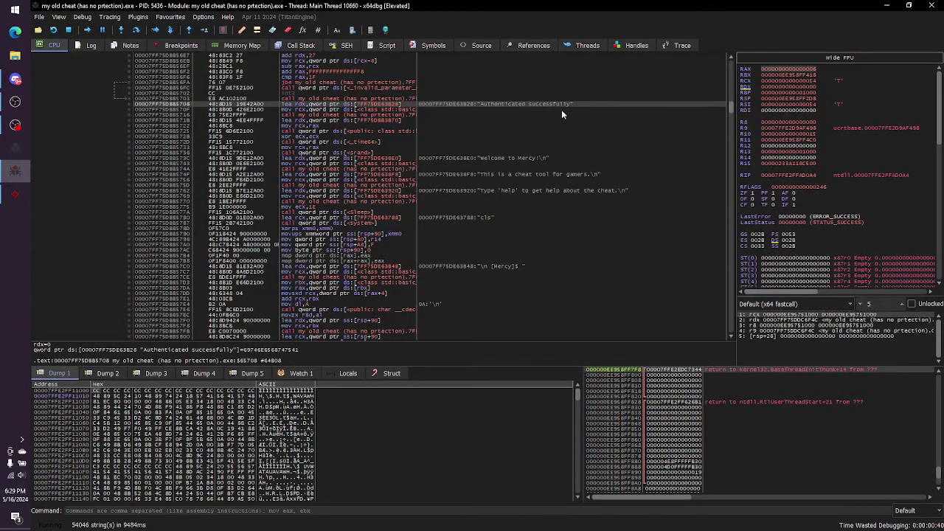
pyautogui.moveTo(522, 106)
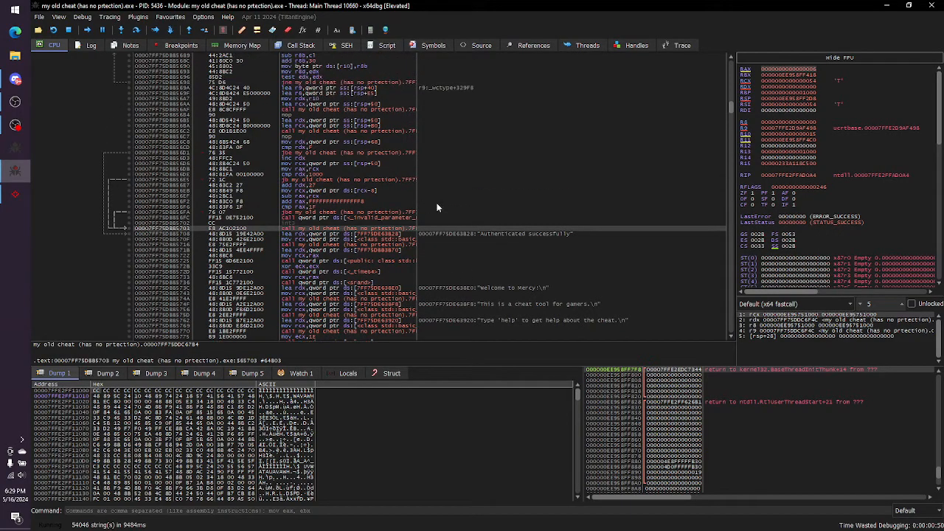
pyautogui.moveTo(377, 235)
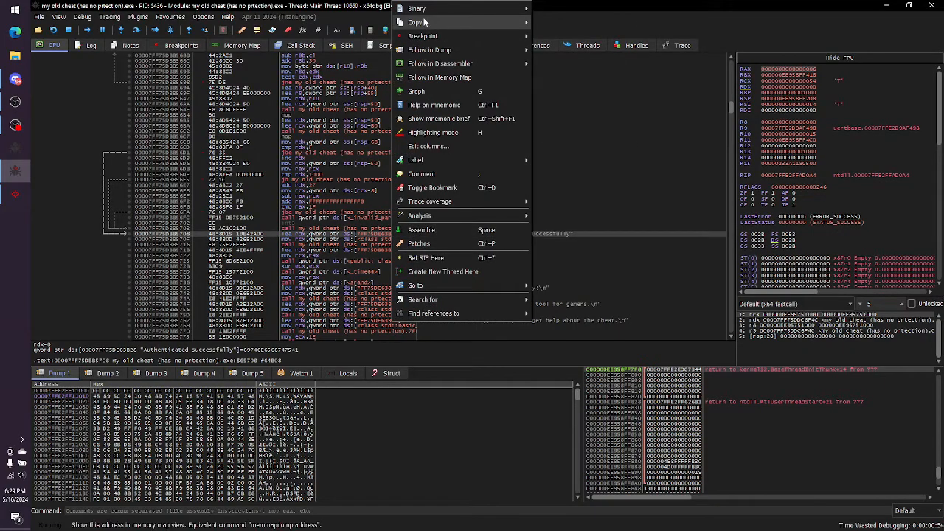
pyautogui.moveTo(422, 22)
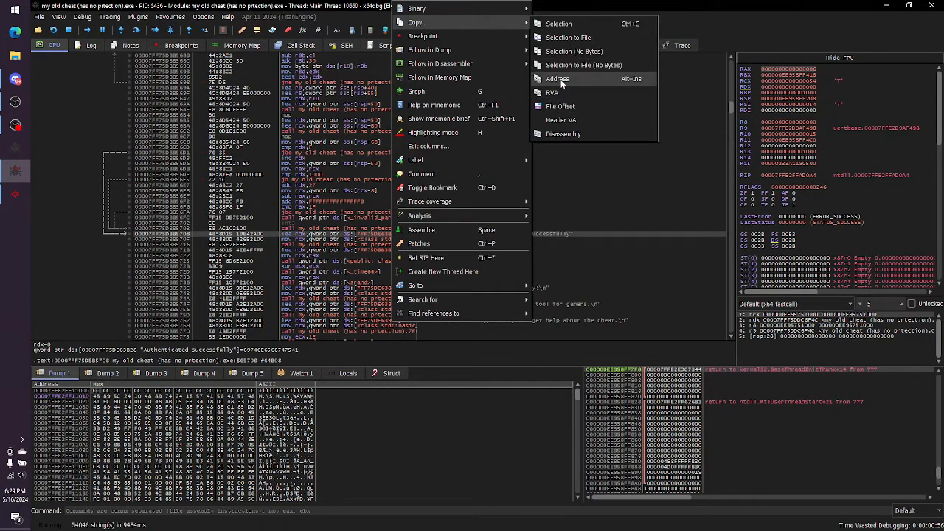
# Copy the success instruction's address and bring up the disassembly context menu.
pyautogui.click(558, 78)
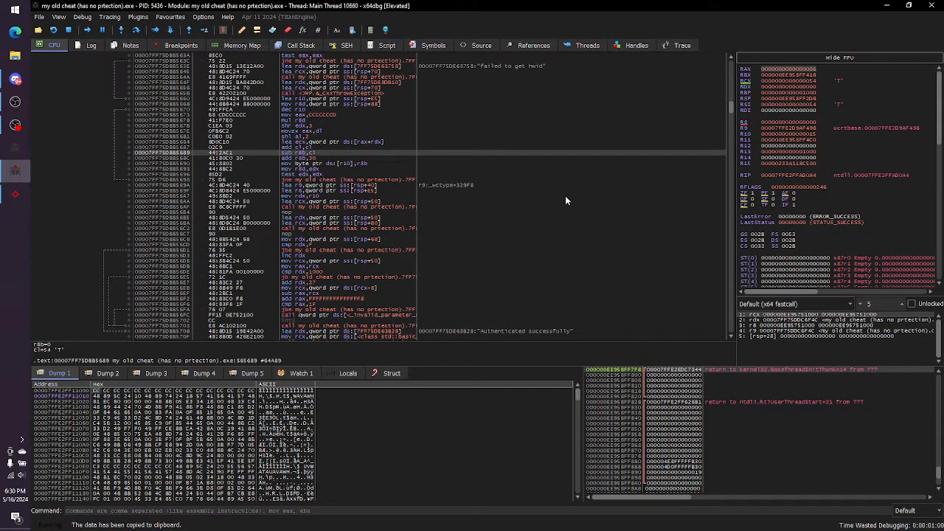
pyautogui.rightClick(567, 201)
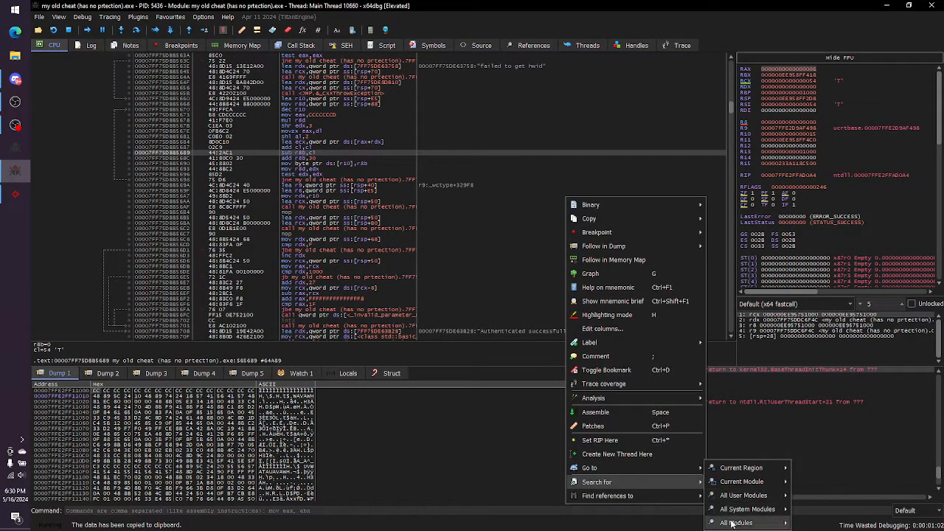
# Search string references again and go to the "Failed to authenticate" code.
pyautogui.click(741, 523)
pyautogui.write('failed to auth')
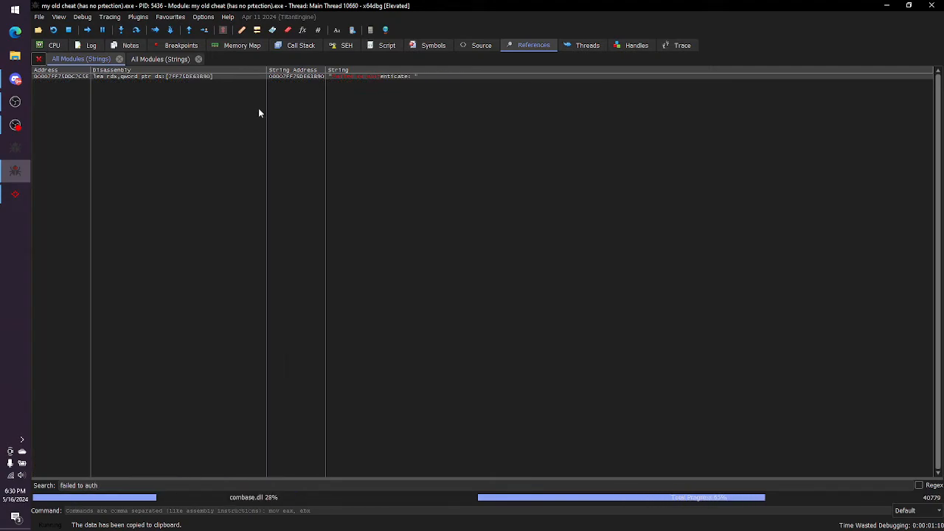
pyautogui.click(53, 44)
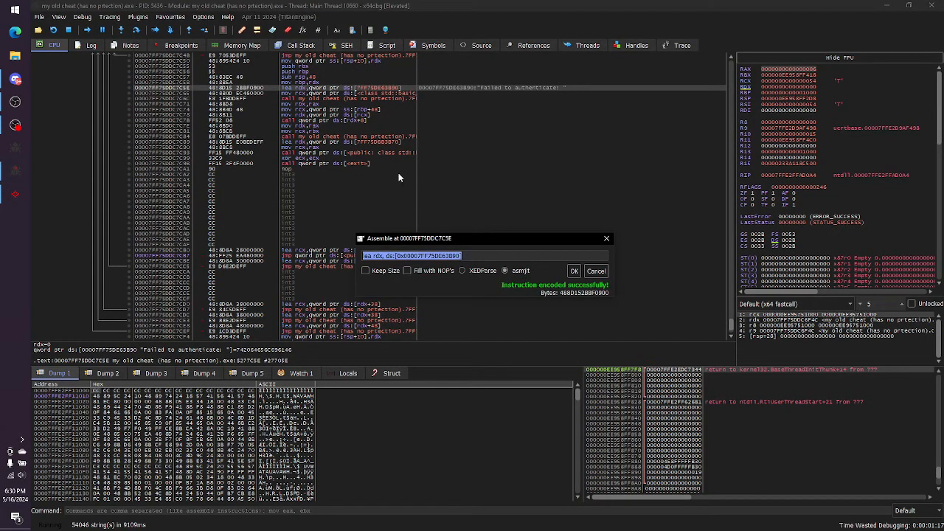
# Assemble a jmp to the copied success address, leaving the next instruction unchanged.
pyautogui.write('jmp')
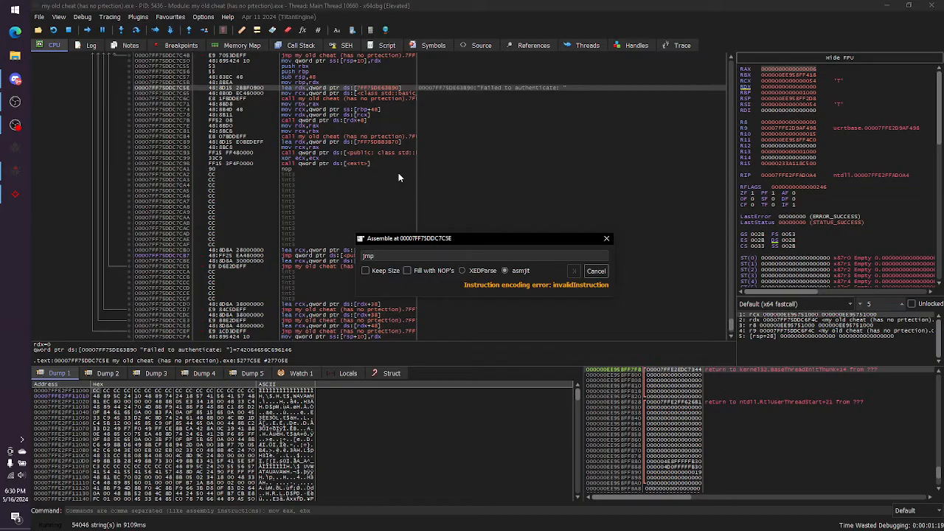
pyautogui.write('0')
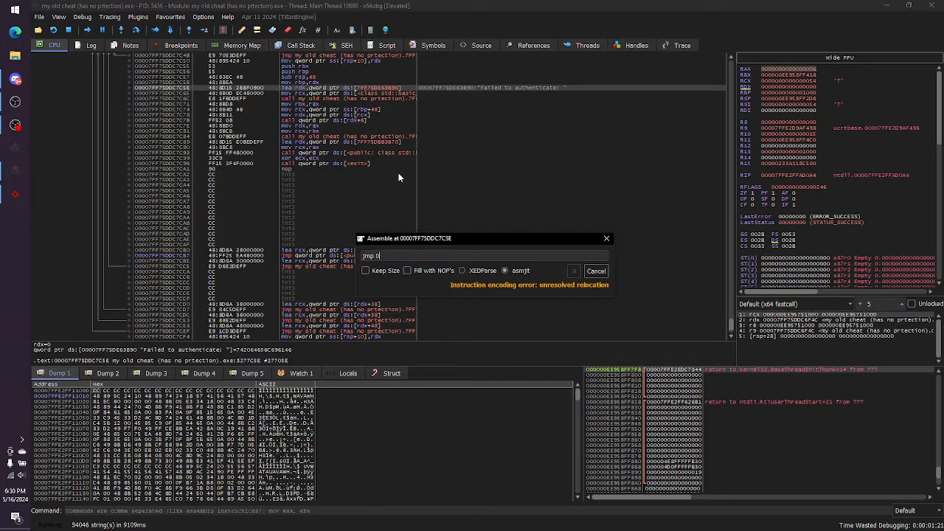
pyautogui.write('x00007FF75DB85708')
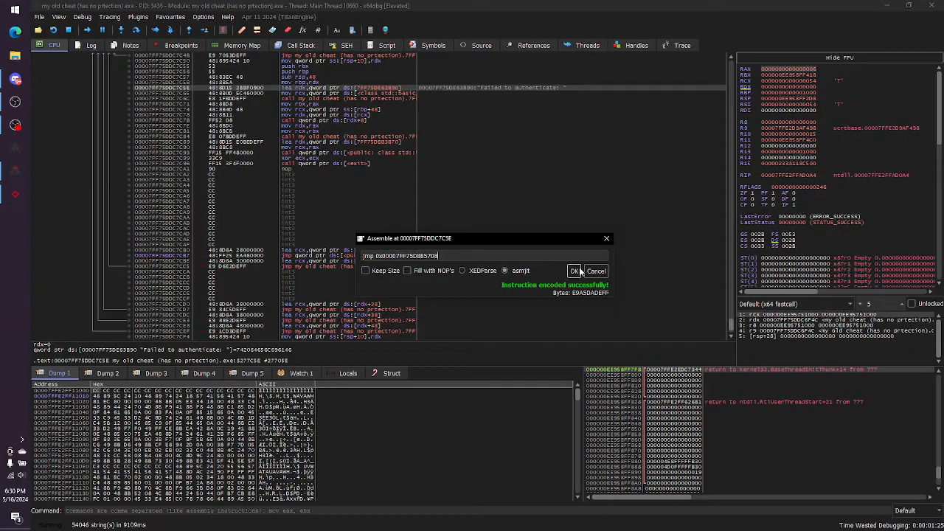
pyautogui.click(576, 271)
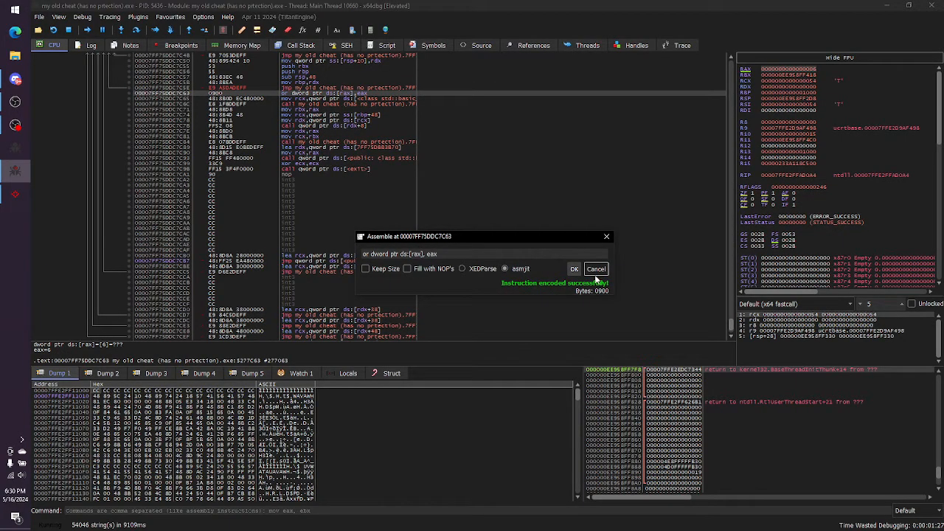
pyautogui.click(573, 268)
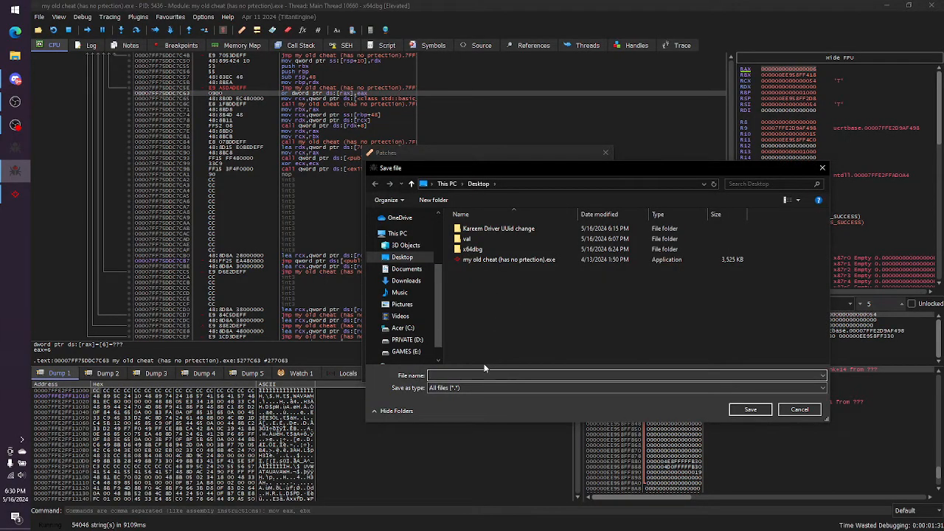
# Save the patched executable to the Desktop as udud.exe.
pyautogui.write('uid')
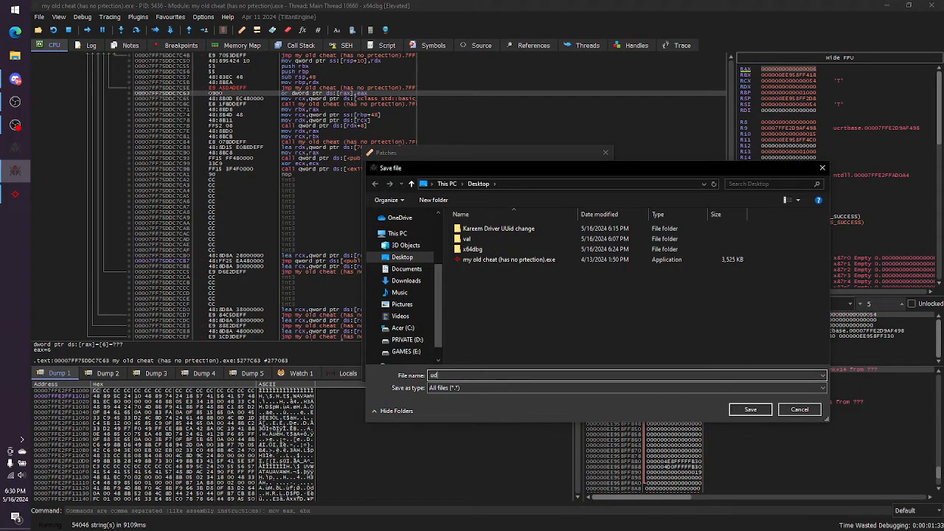
pyautogui.write('udud.exe')
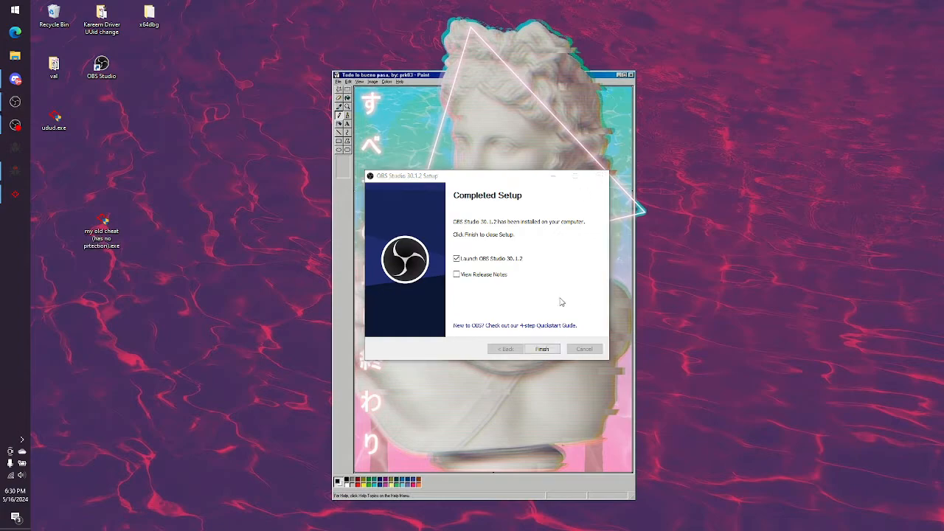
# Dismiss the leftover OBS setup dialogs and launch the cheat executable from the desktop.
pyautogui.click(543, 349)
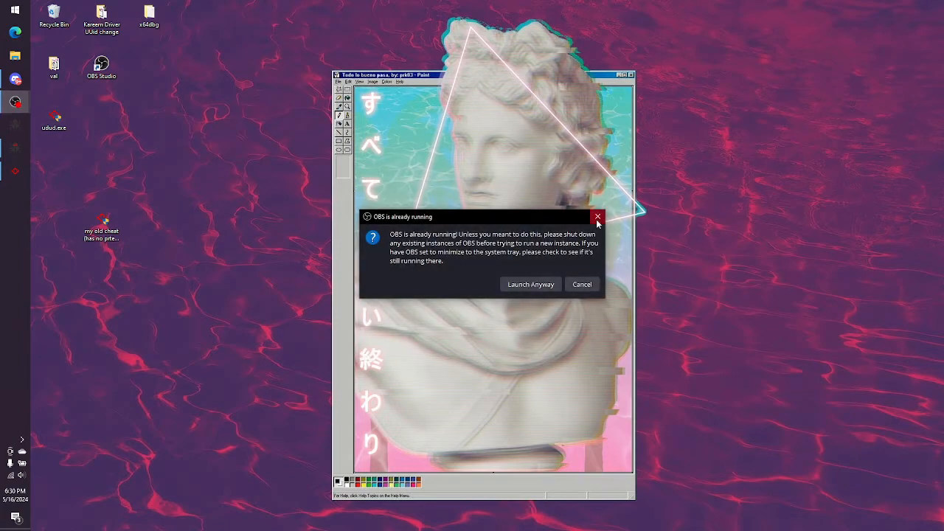
pyautogui.click(598, 215)
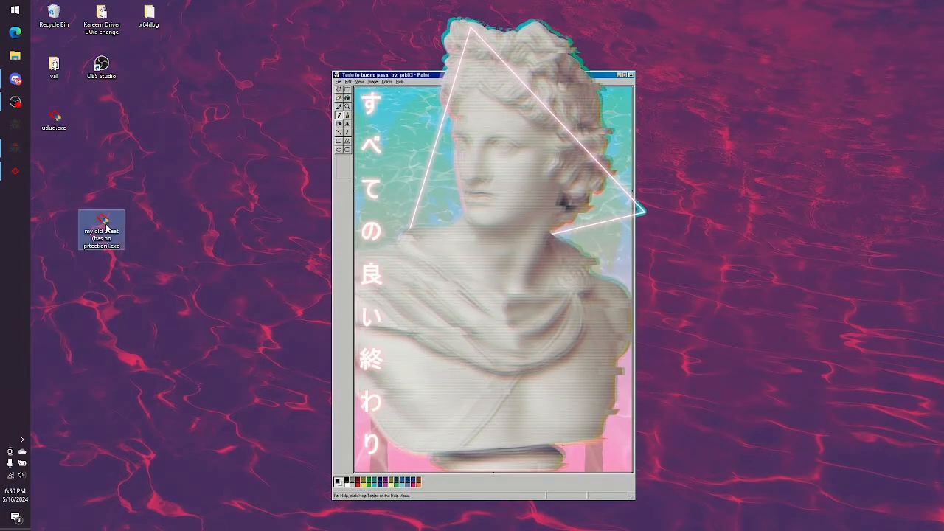
pyautogui.doubleClick(102, 224)
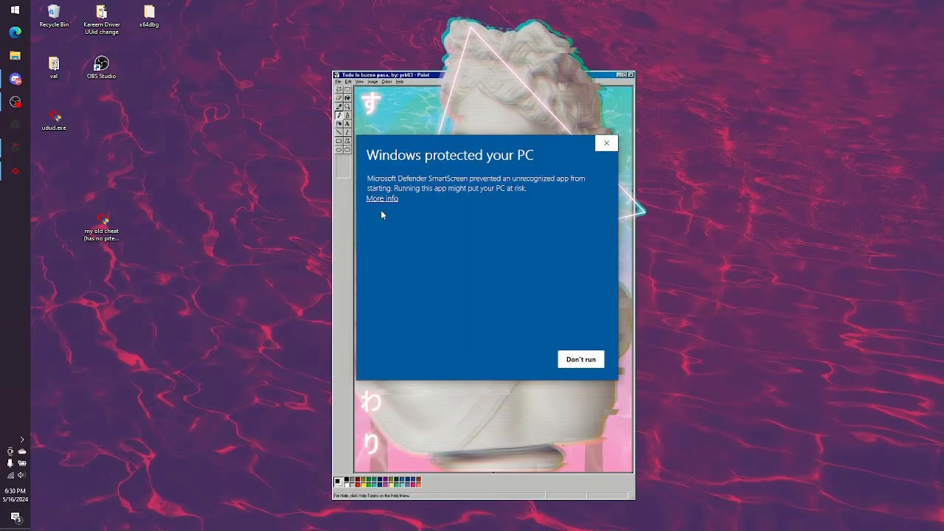
pyautogui.click(581, 360)
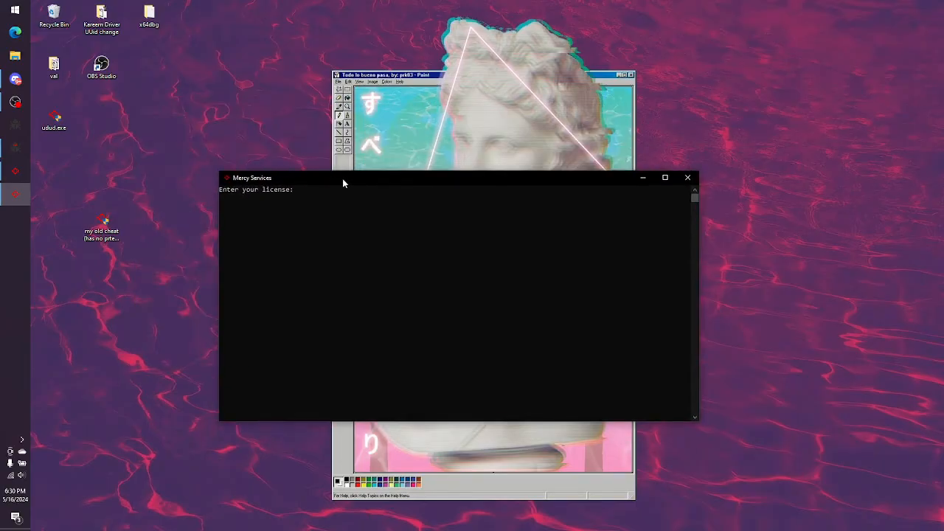
pyautogui.write('123')
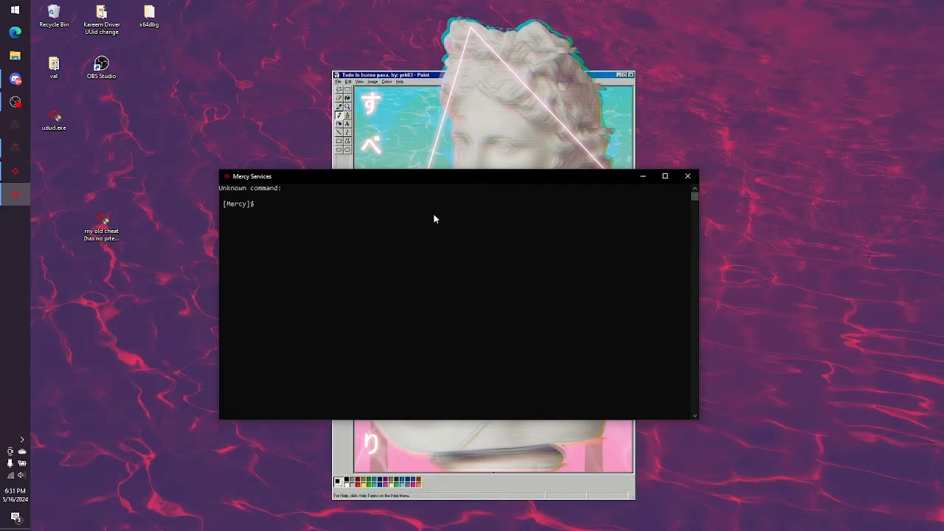
pyautogui.write('cle')
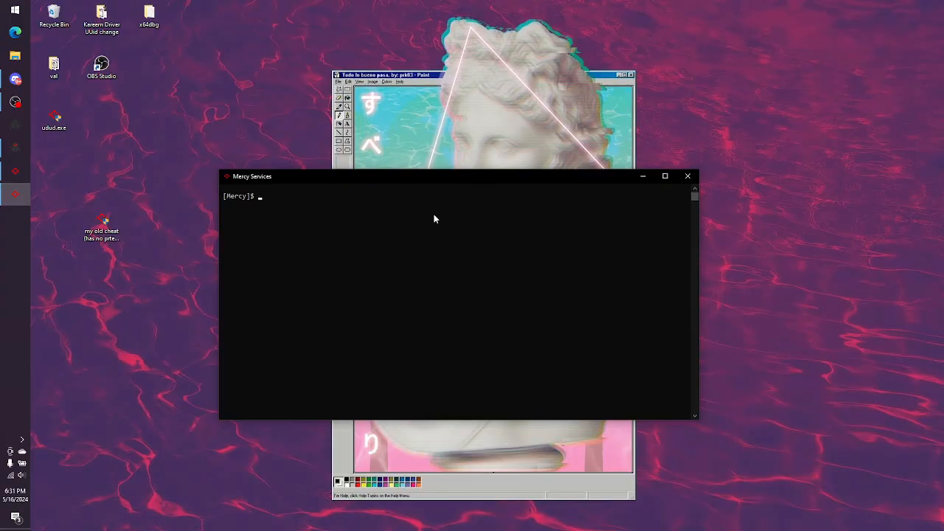
pyautogui.write('Cheat')
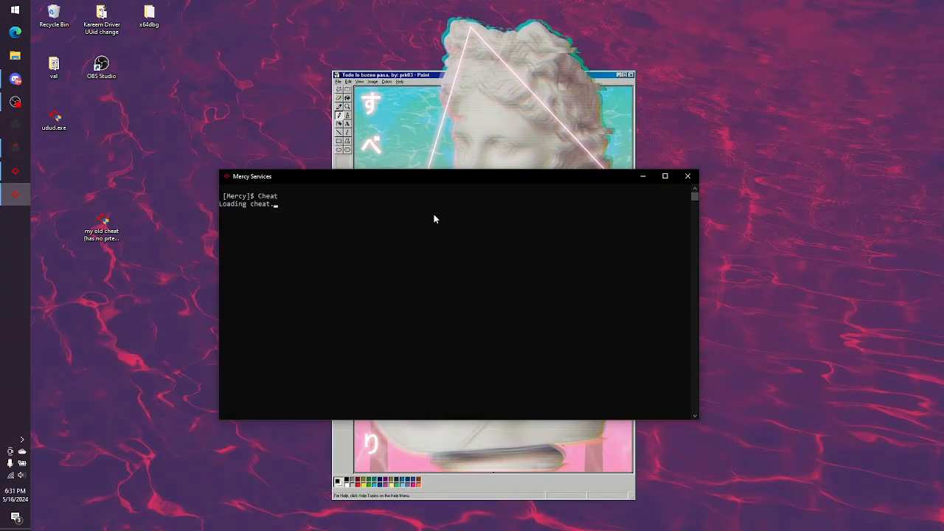